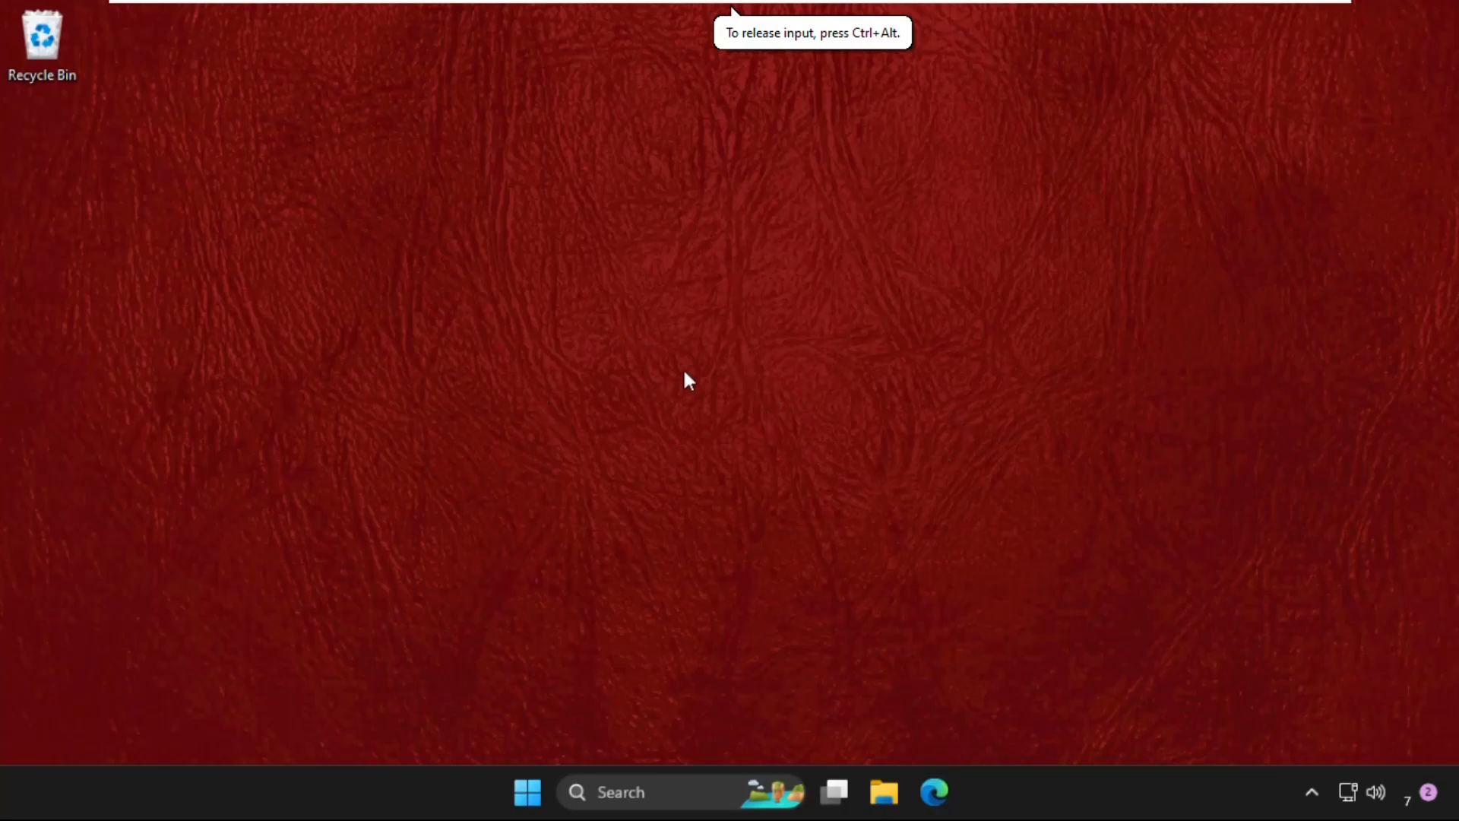
mouse_move(526, 792)
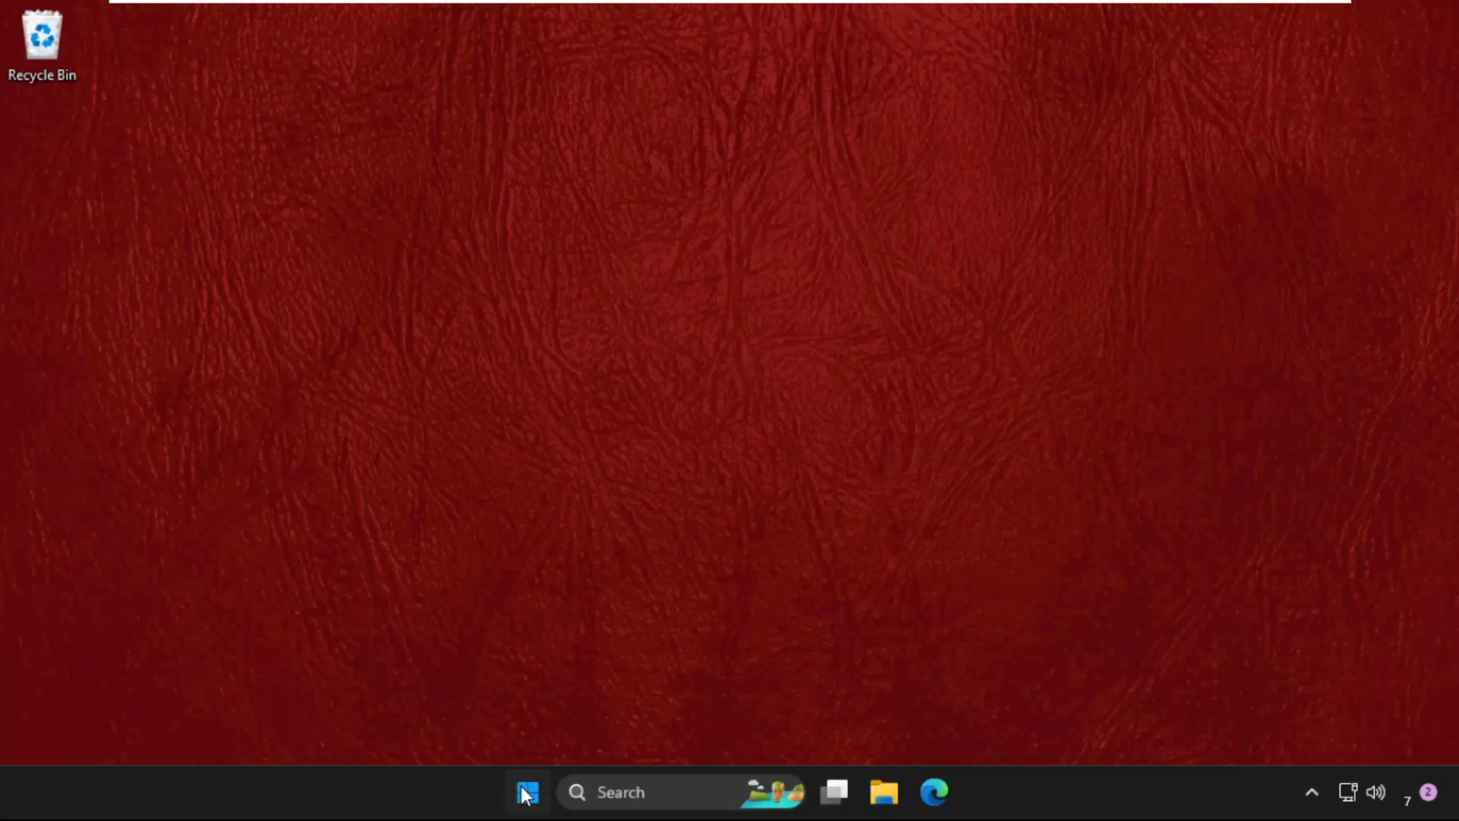
Step: Restart the Windows Explorer process from Task Manager's Processes list, then close Task Manager
right_click(526, 792)
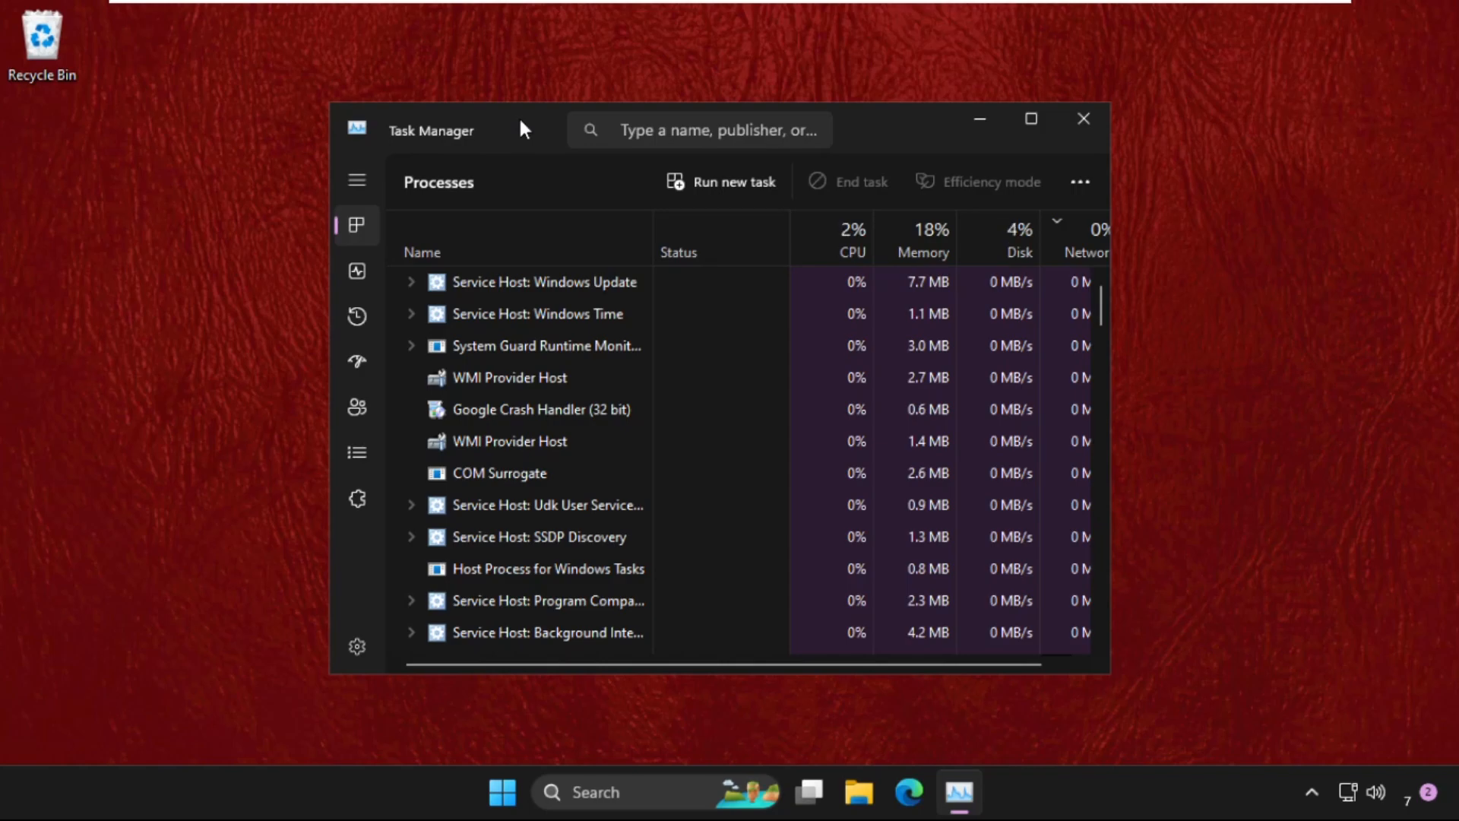
mouse_move(596, 314)
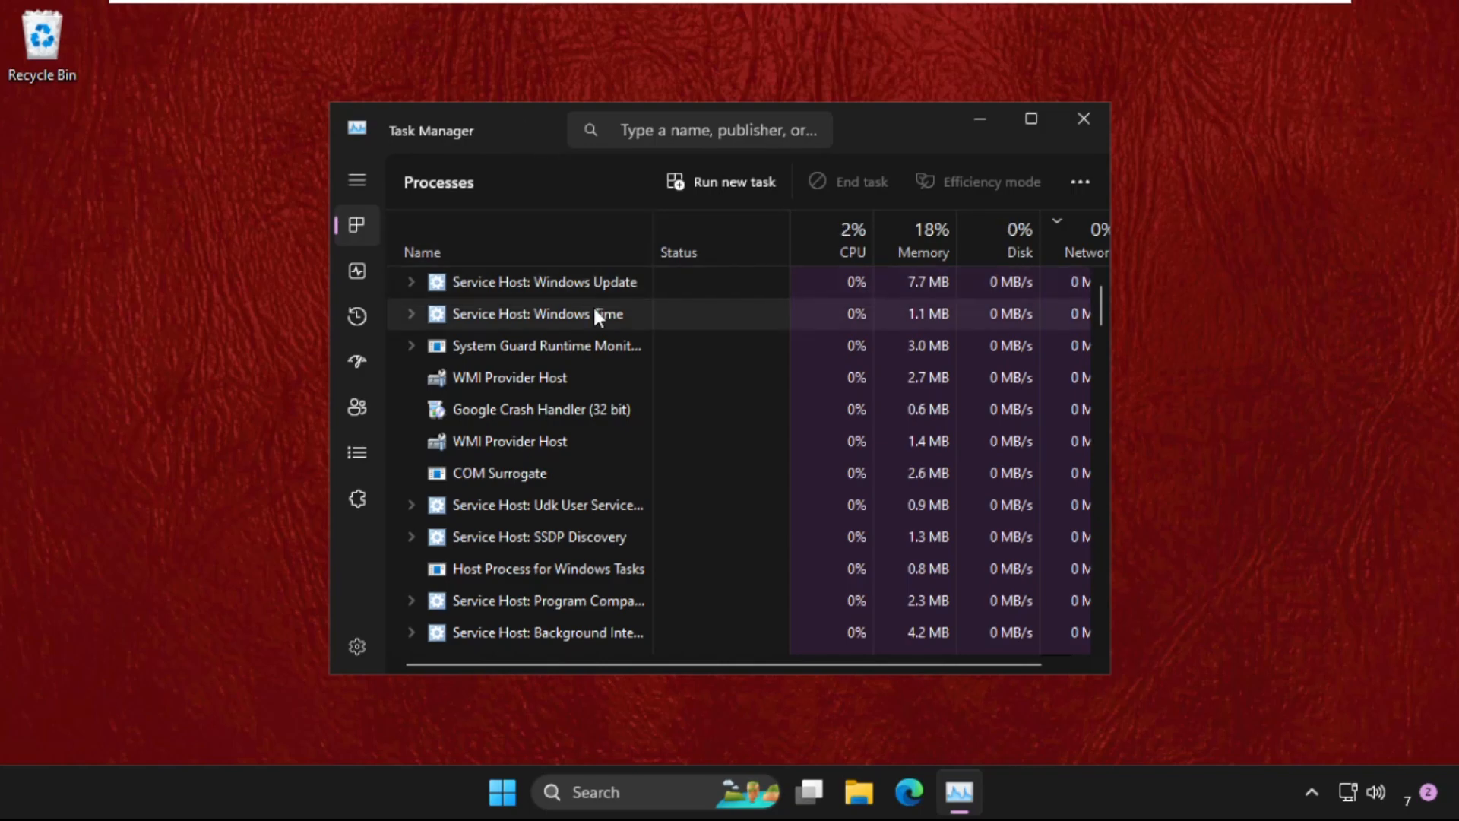
scroll("down", 3)
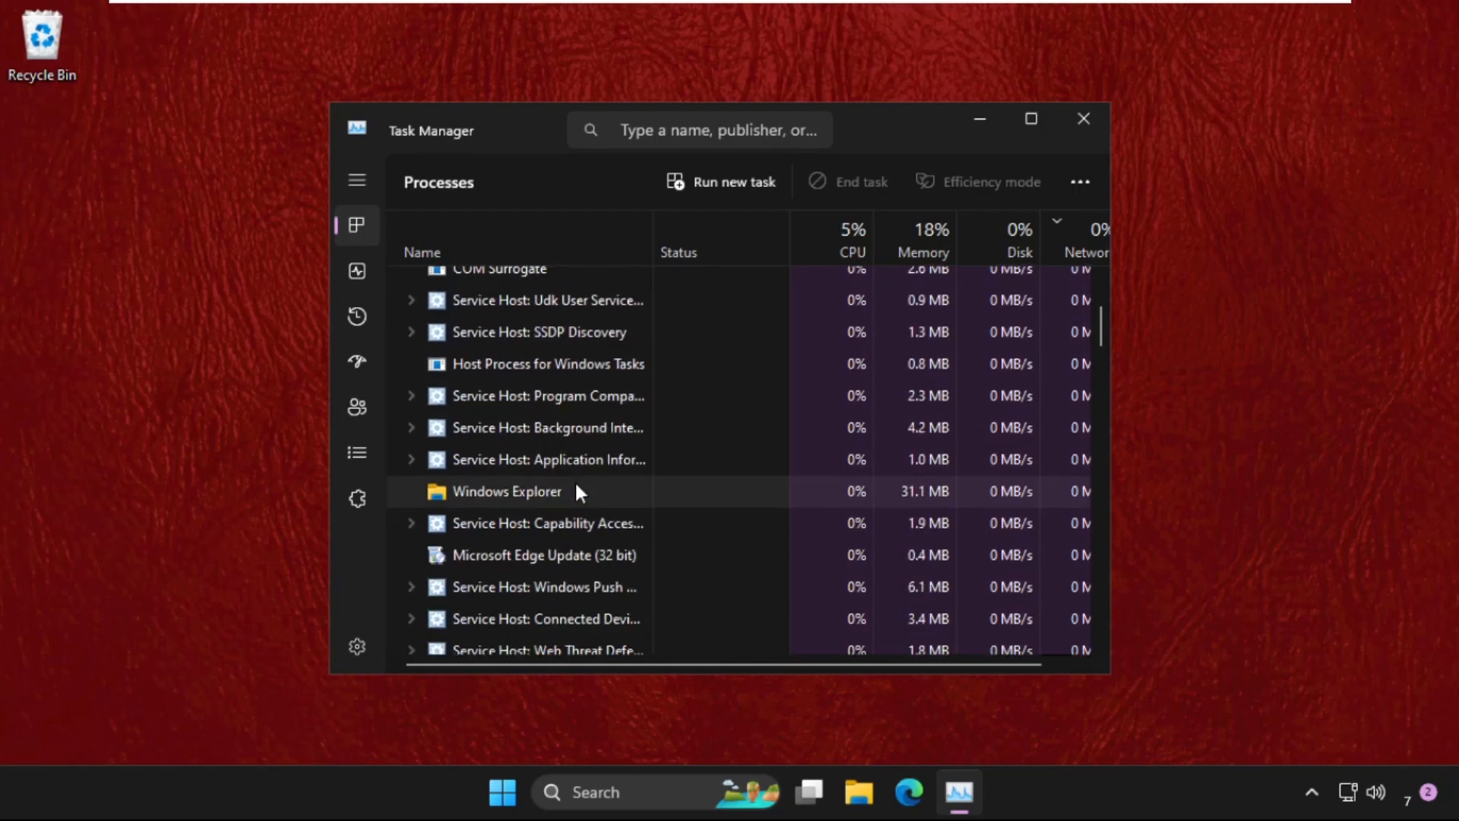
mouse_move(482, 523)
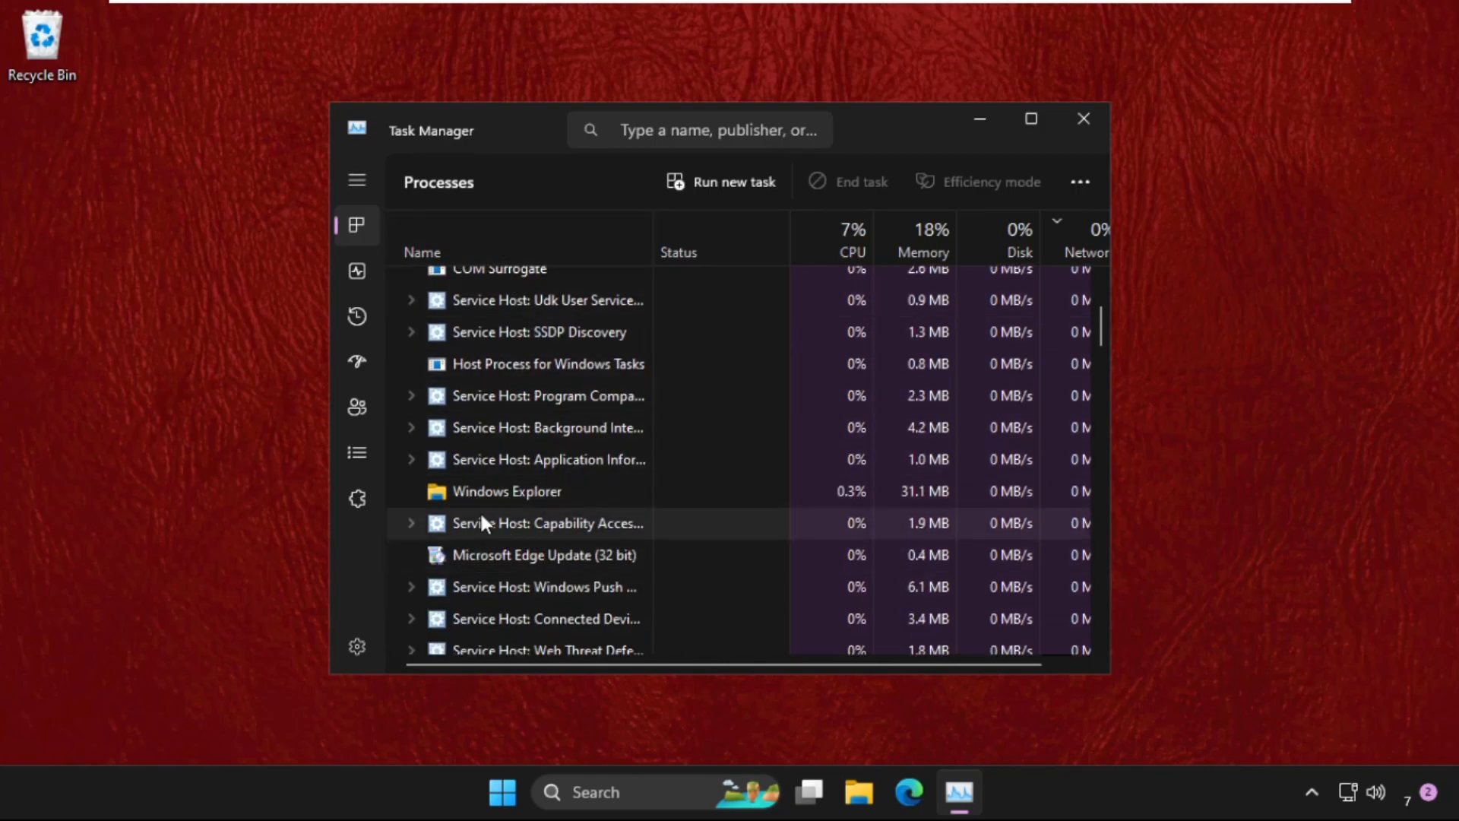
right_click(507, 492)
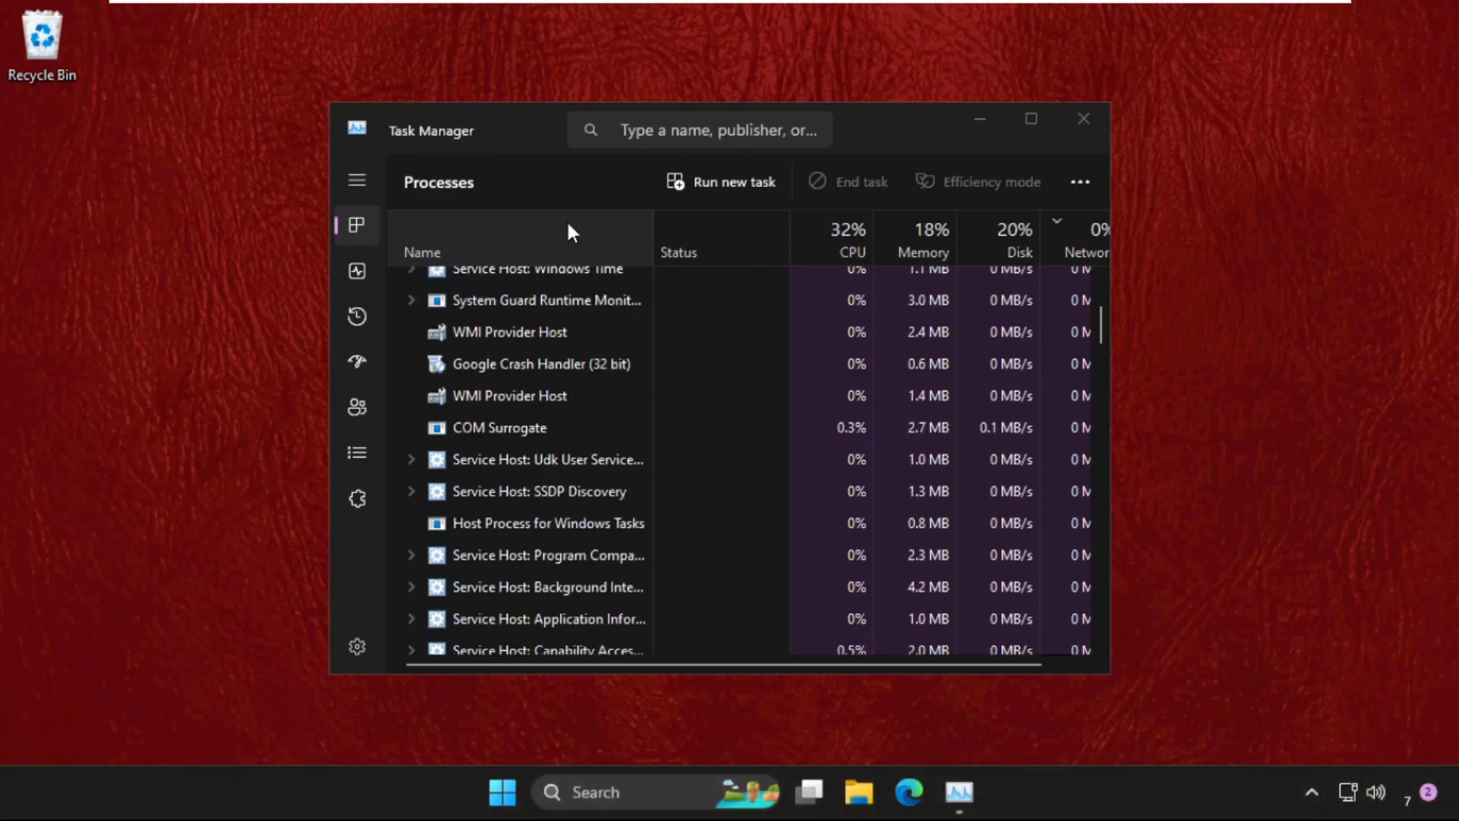
left_click(1083, 119)
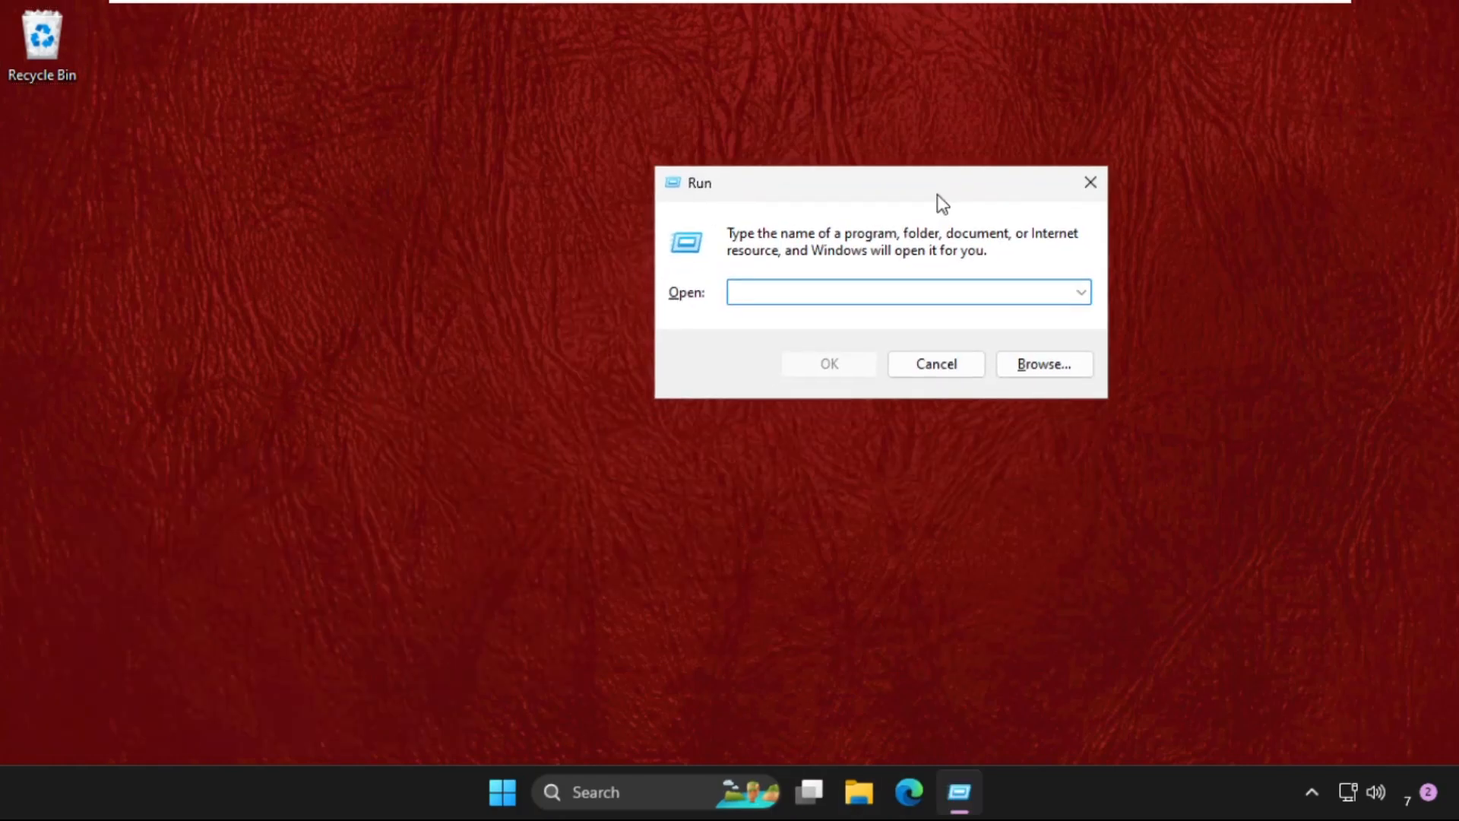
Step: Launch the Services console by running 'services' from the Run dialog
type("ser")
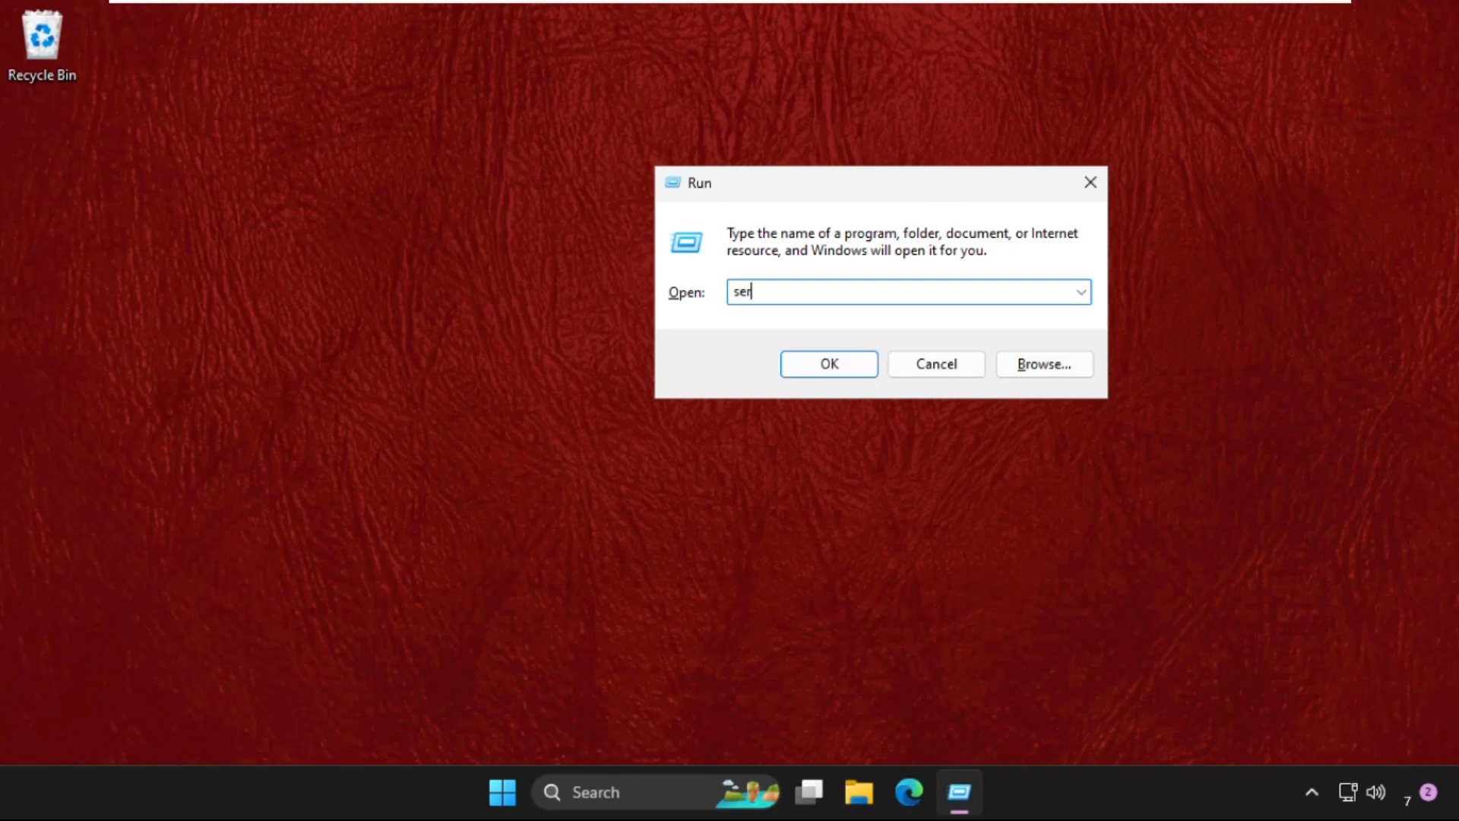
type("vices")
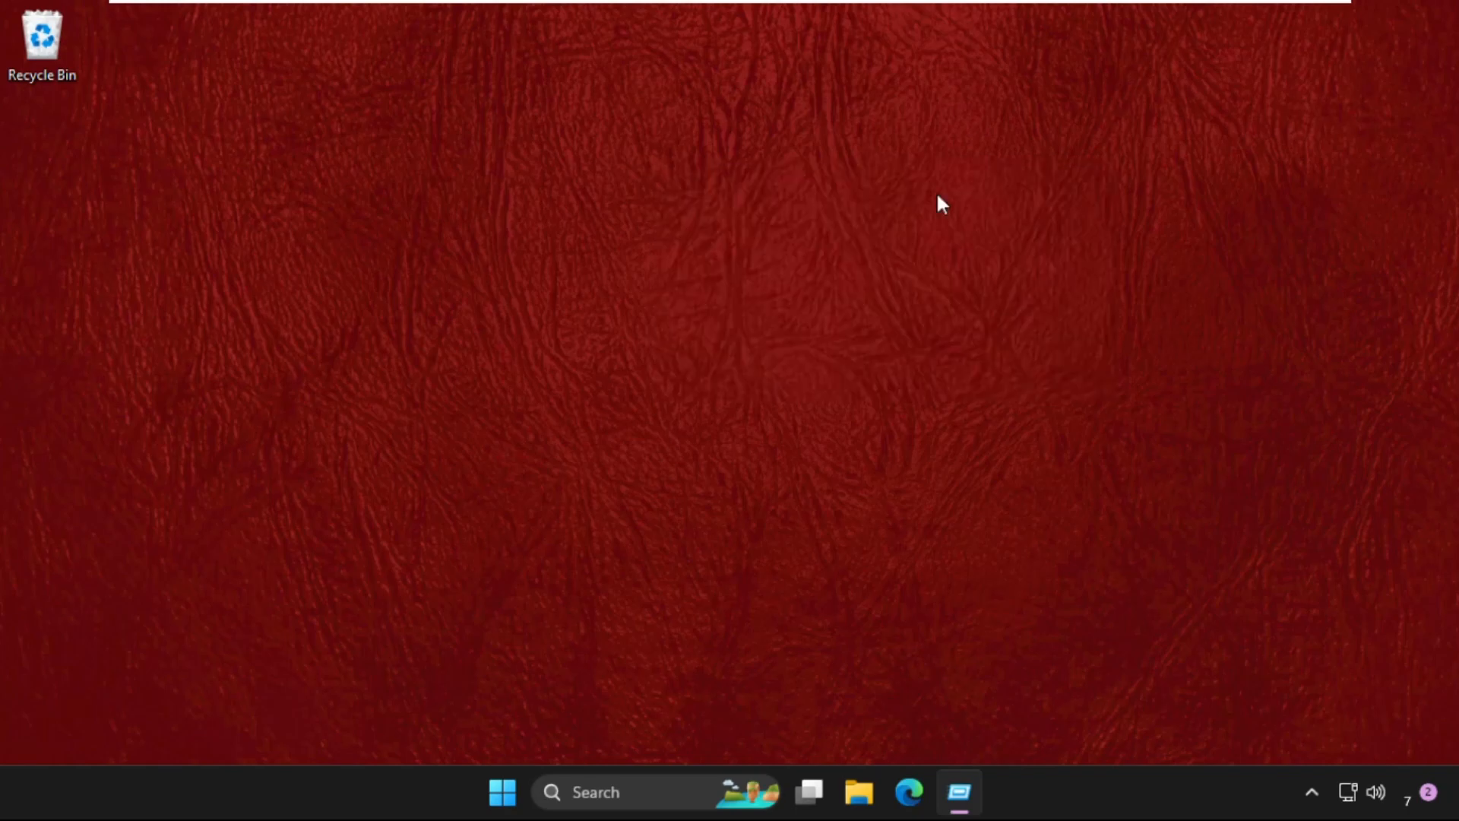
Step: Set the Windows Search service's startup type to Automatic and confirm with OK
left_click(959, 792)
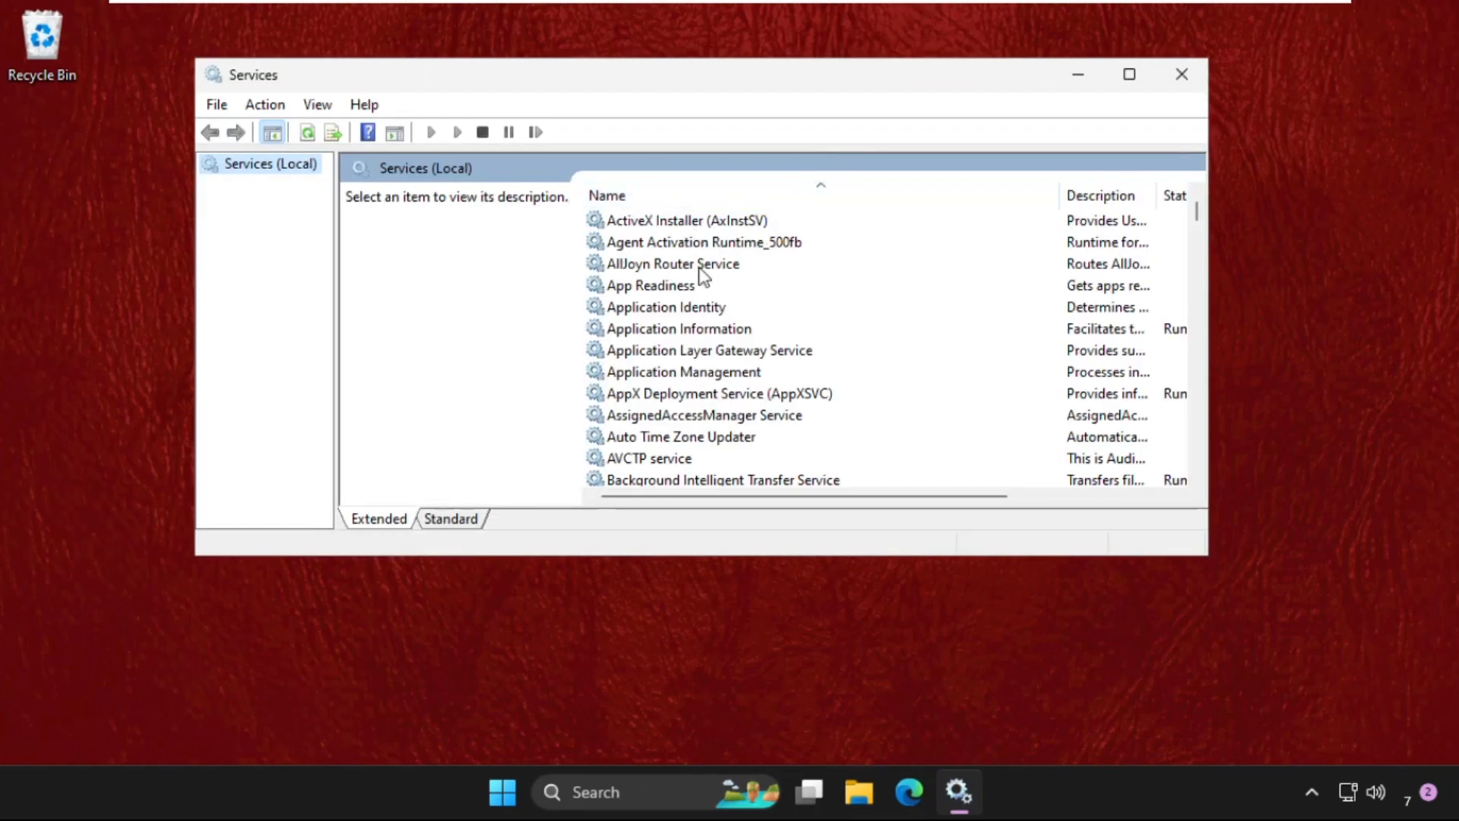
left_click(668, 307)
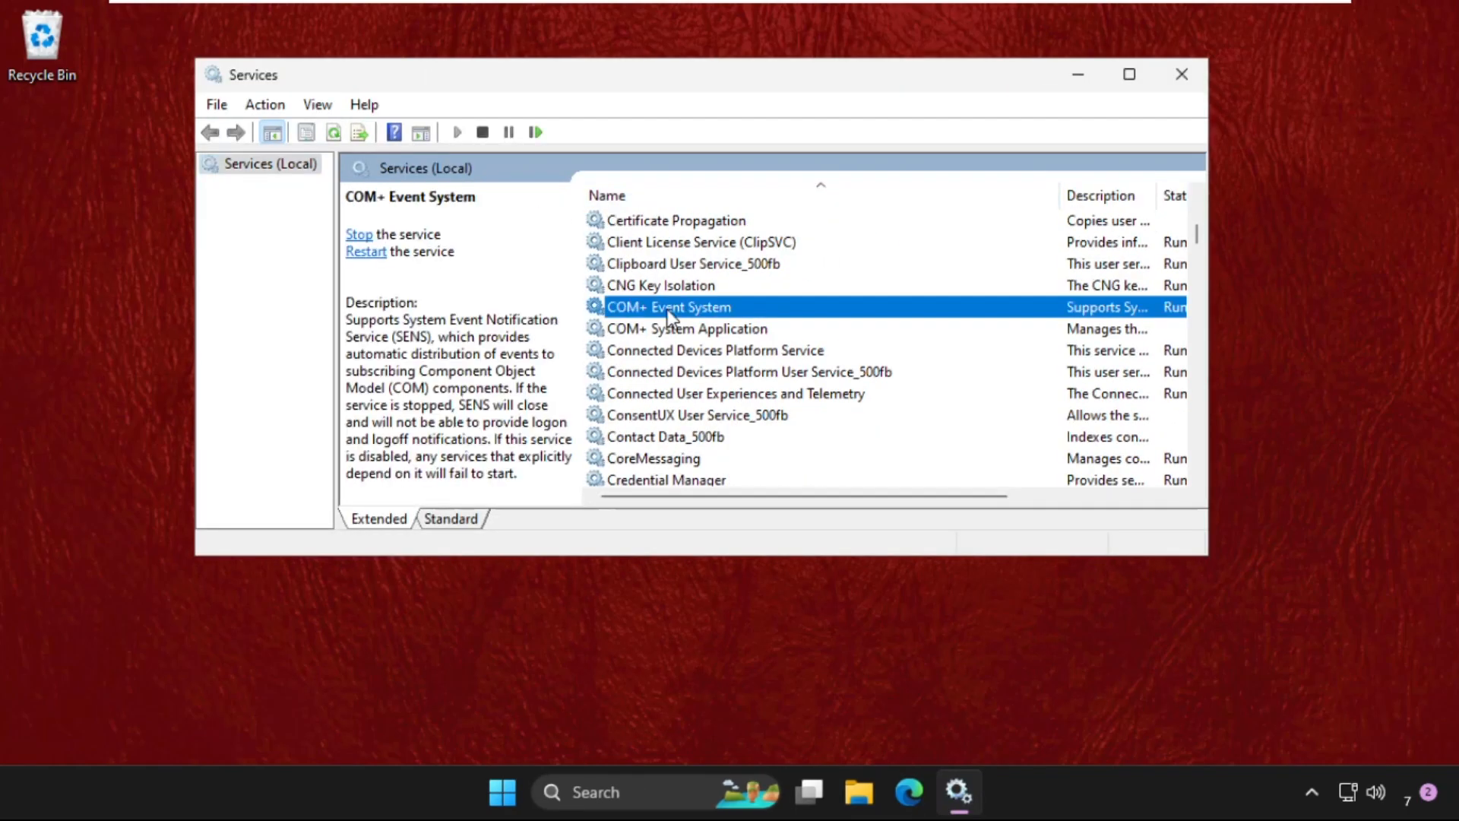
scroll("down", 3)
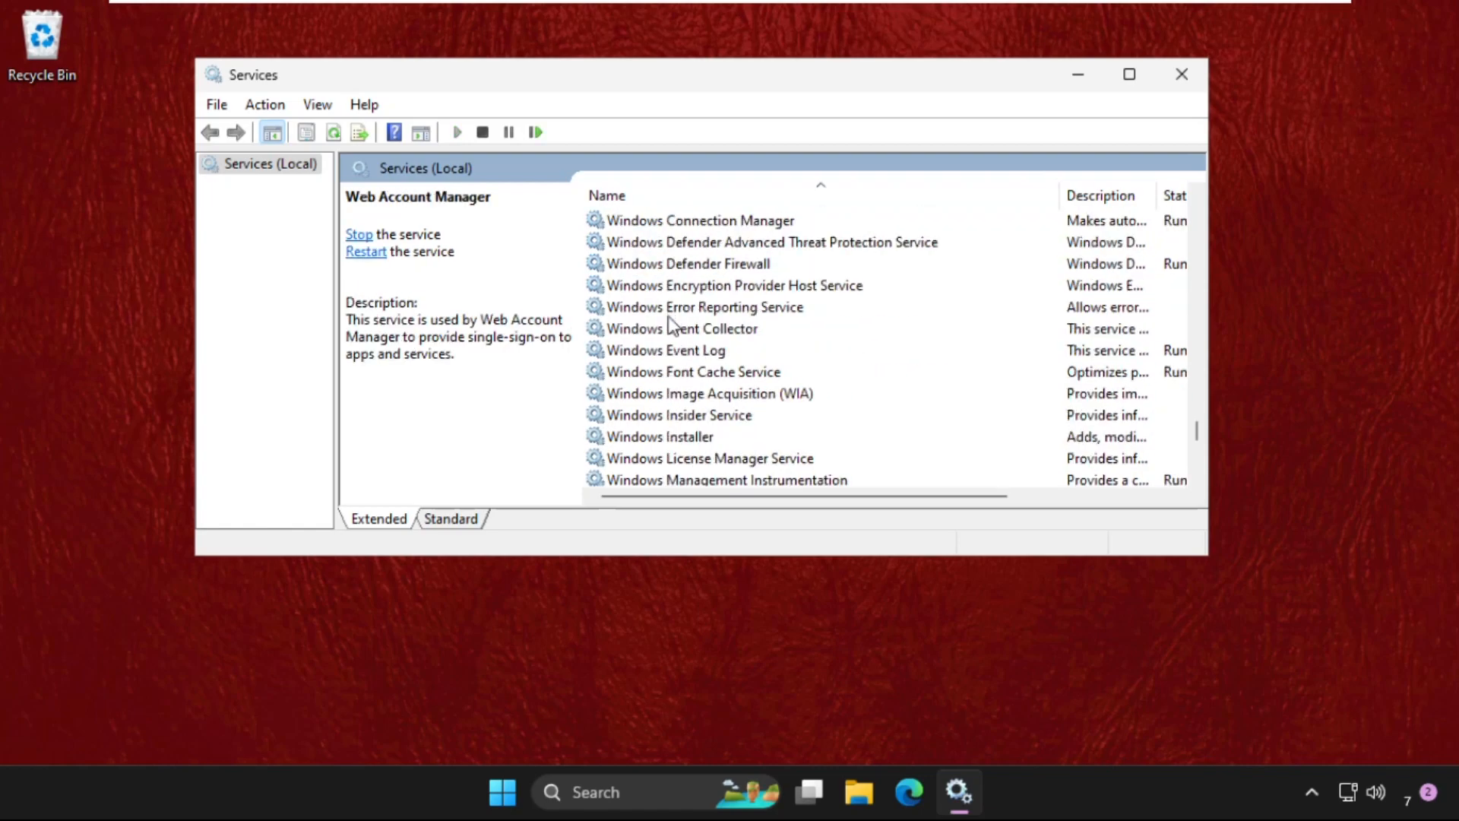
scroll("down", 3)
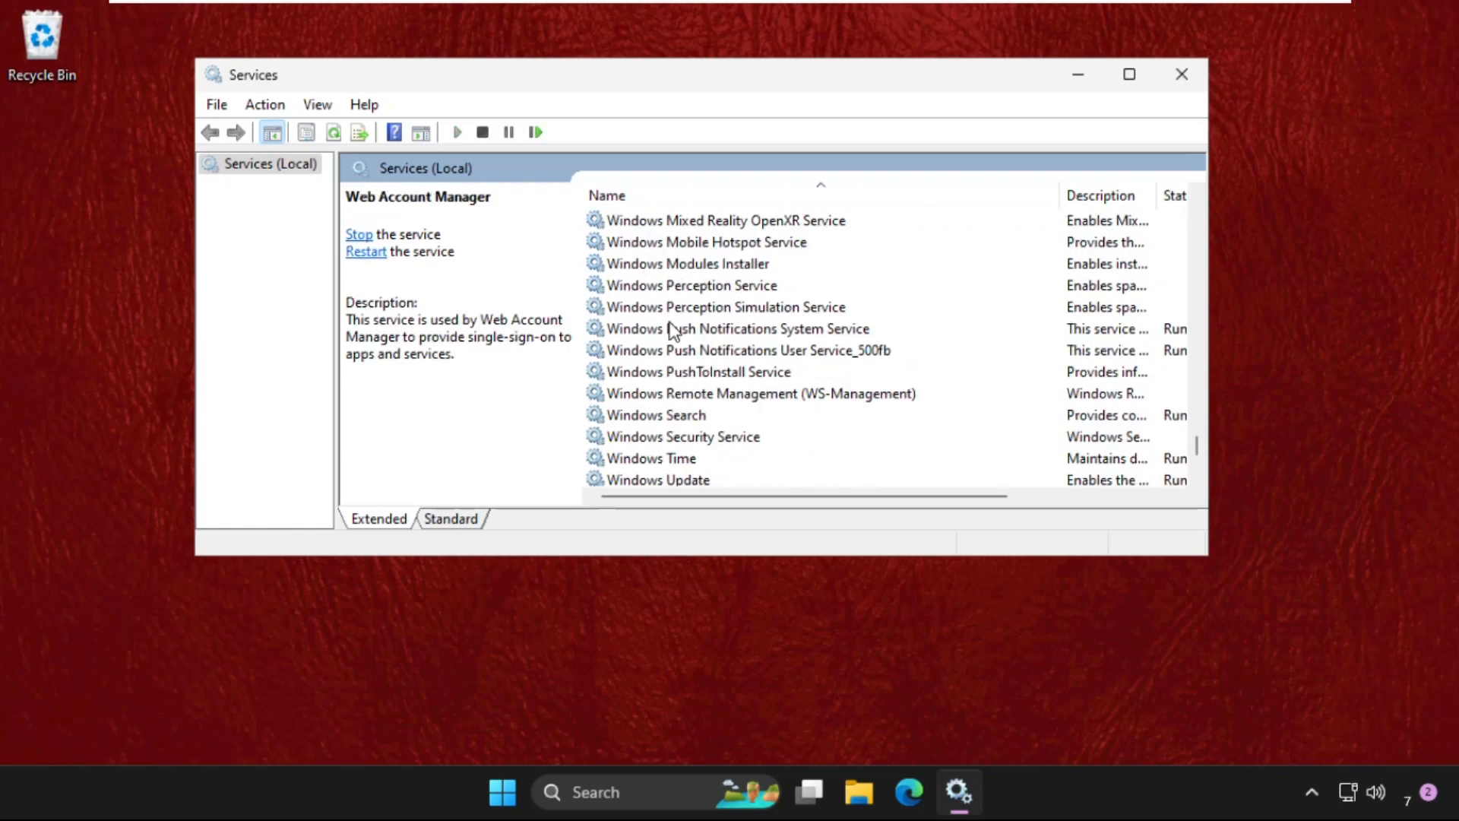
left_click(656, 349)
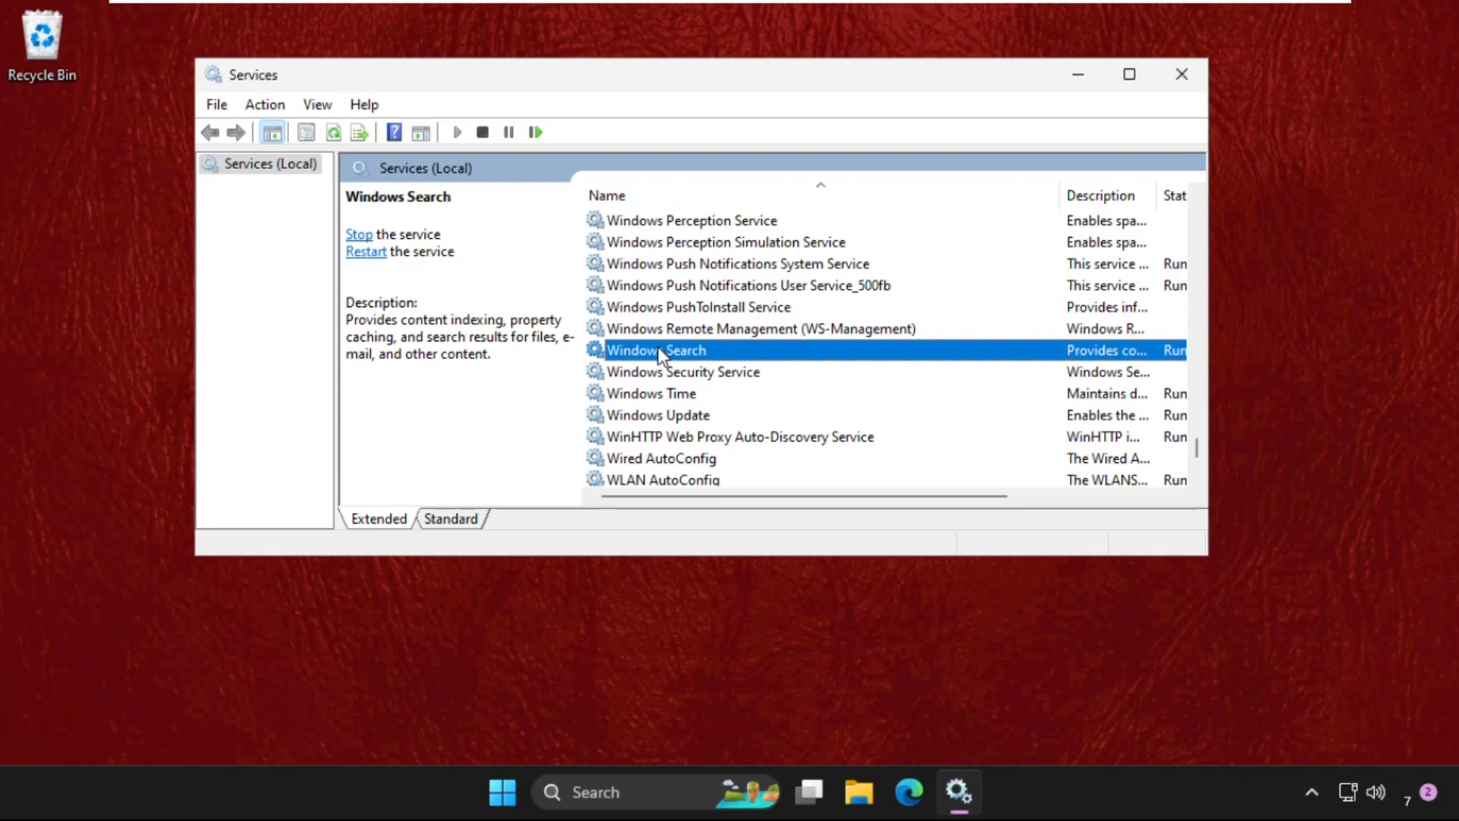
double_click(656, 350)
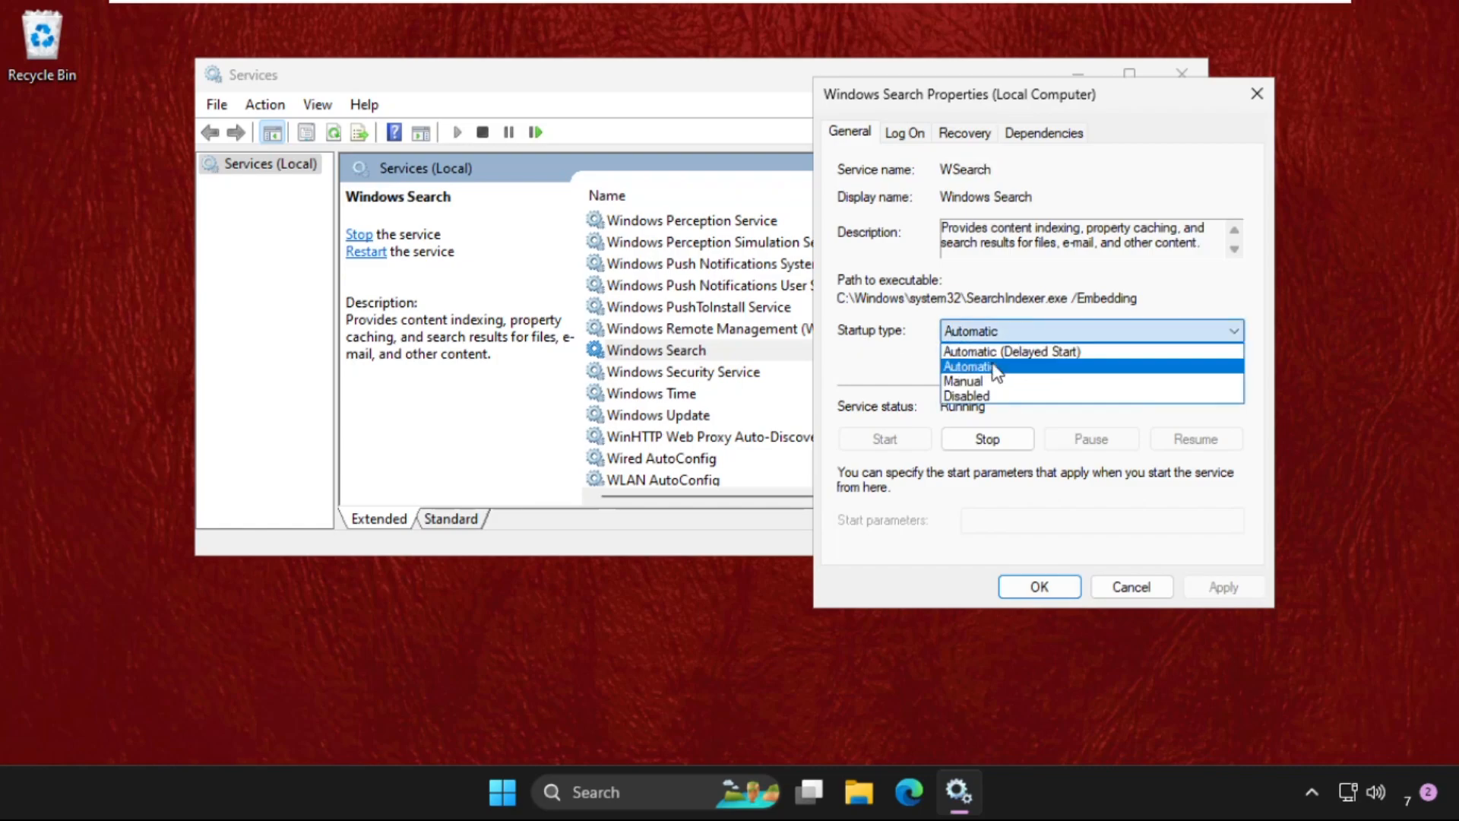
left_click(970, 366)
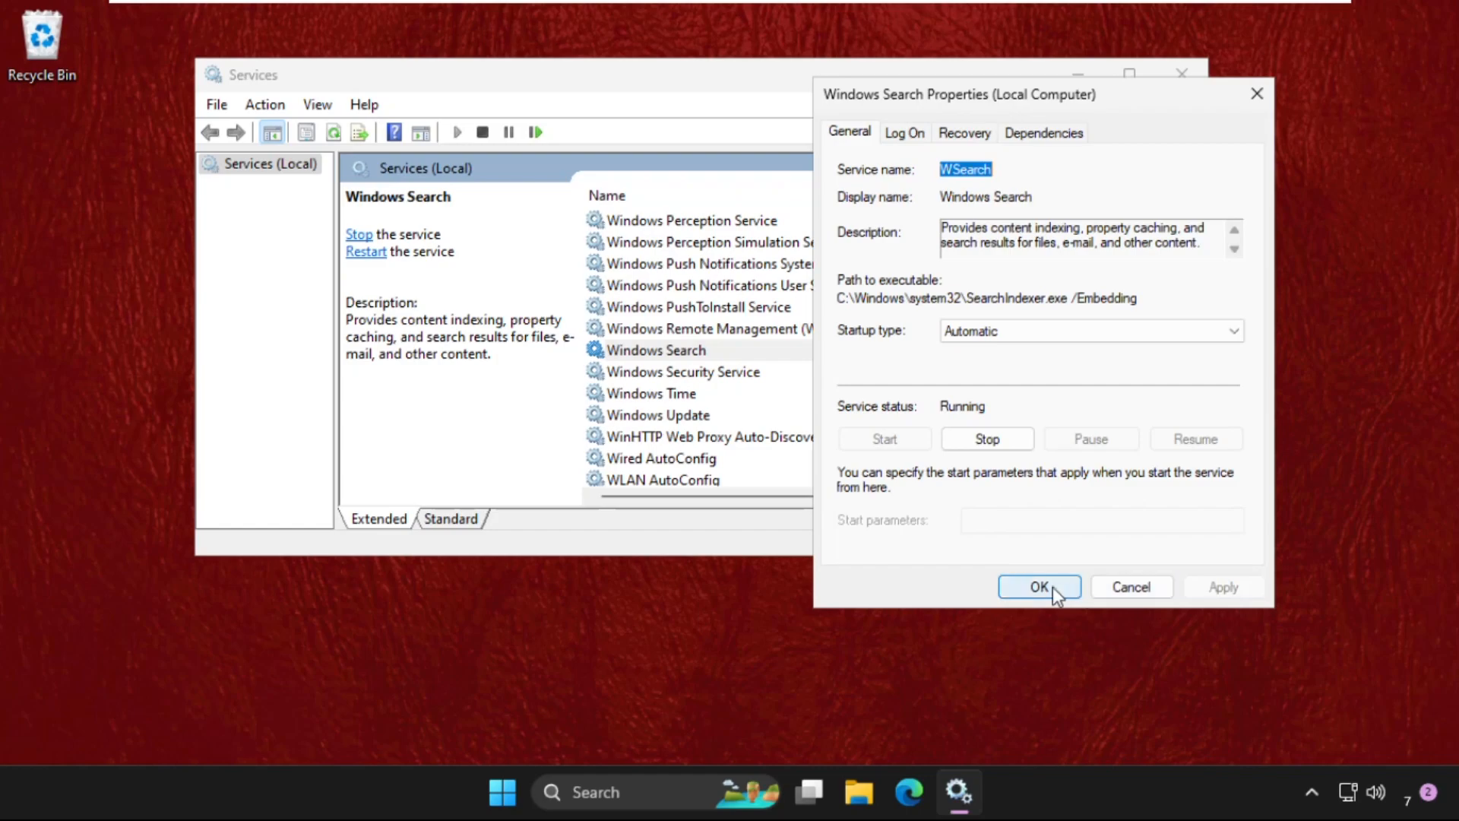
left_click(1040, 586)
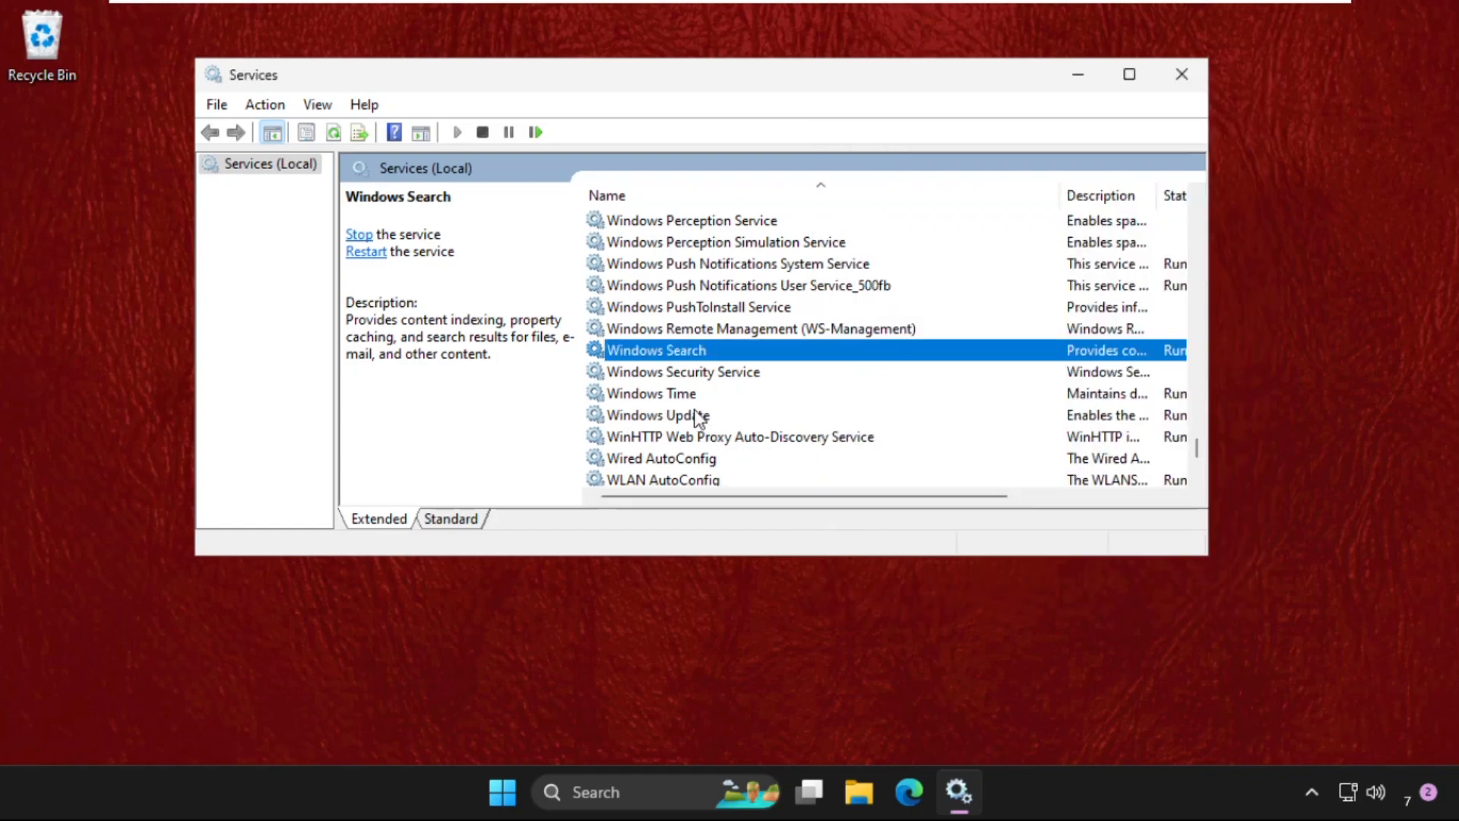
Step: Confirm Windows Update's startup type is Automatic in its Properties and close with OK
right_click(658, 415)
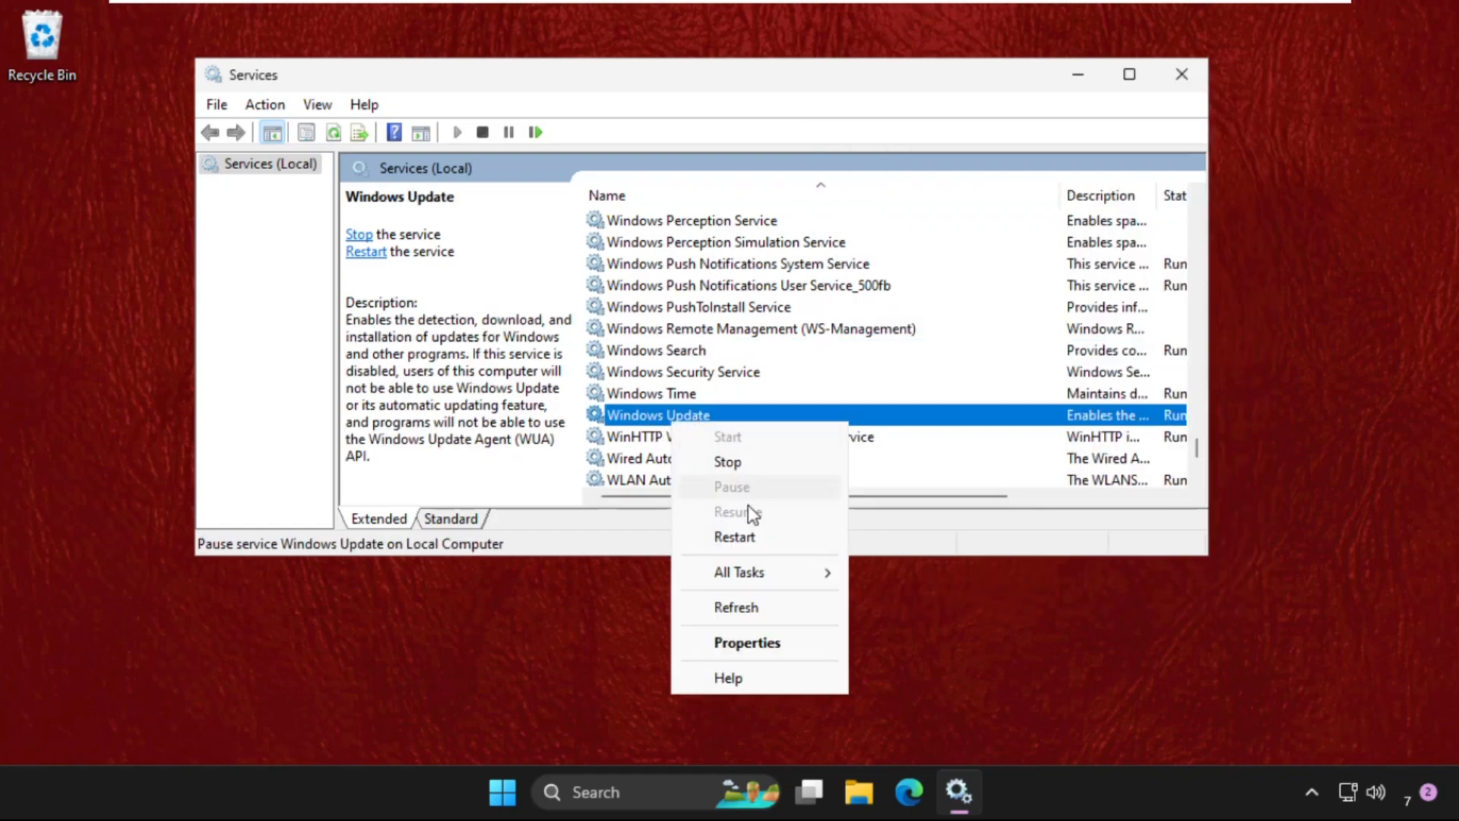
left_click(746, 643)
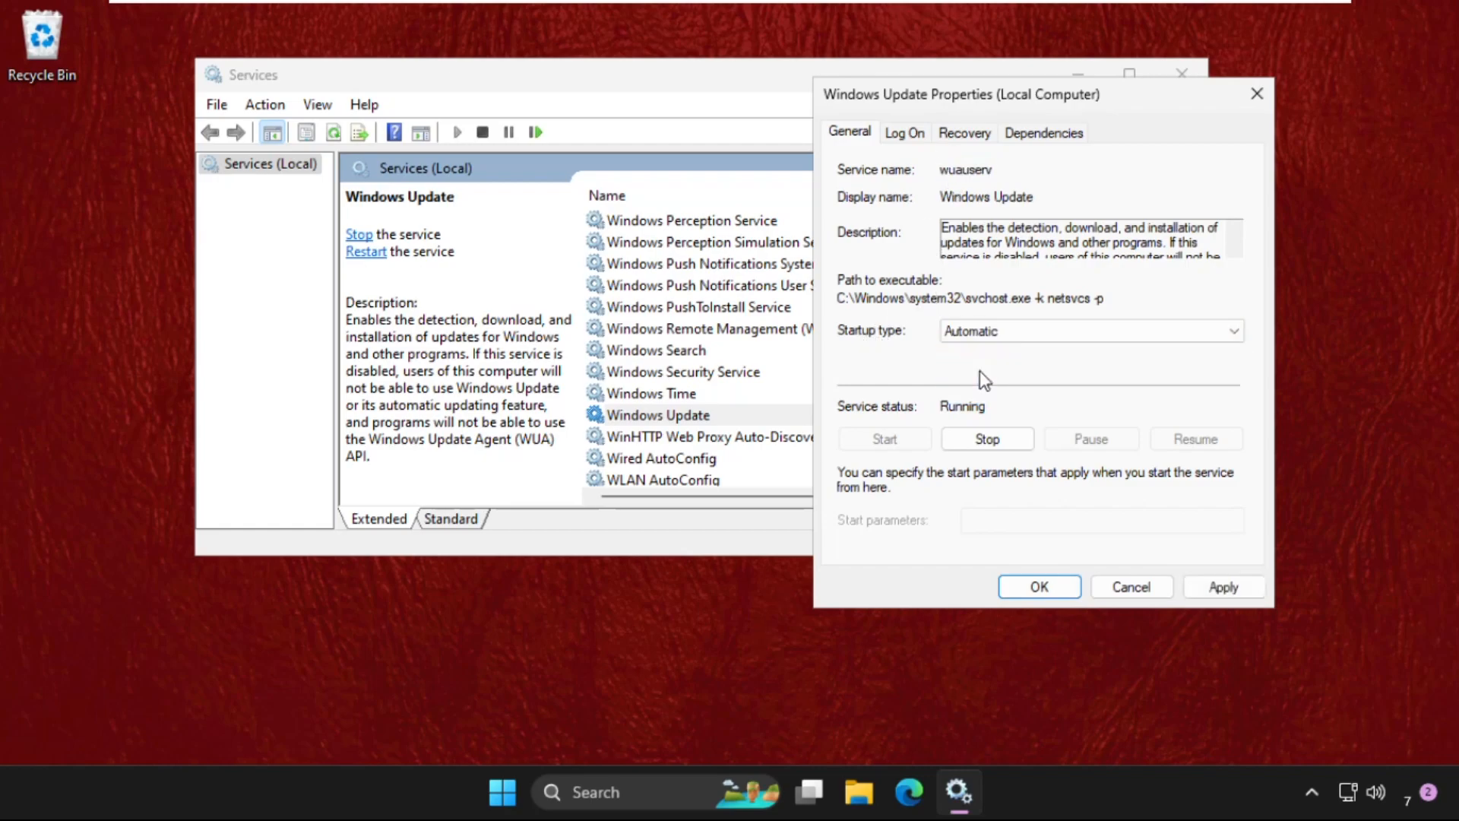
double_click(965, 169)
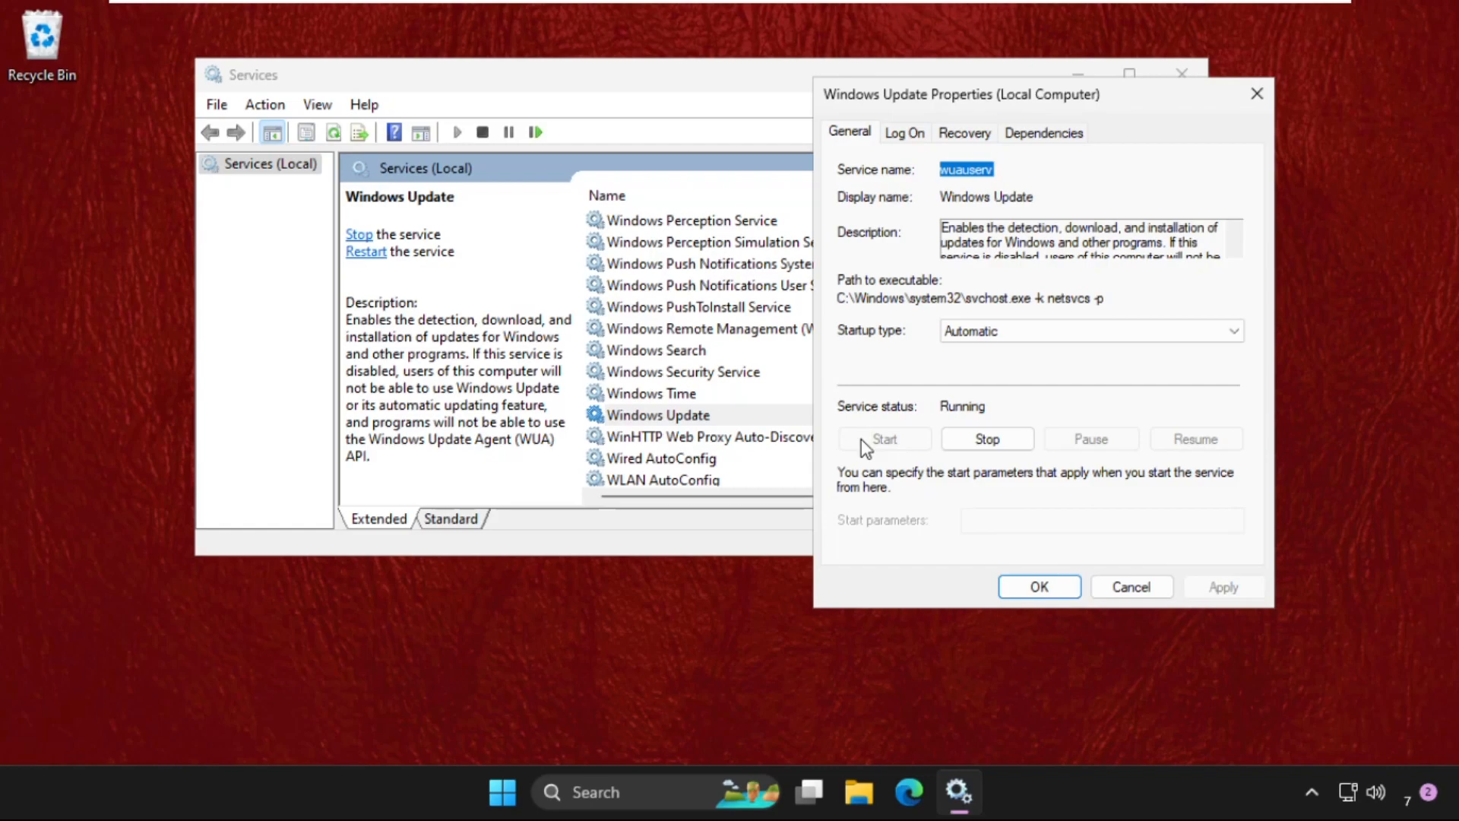
left_click(1131, 586)
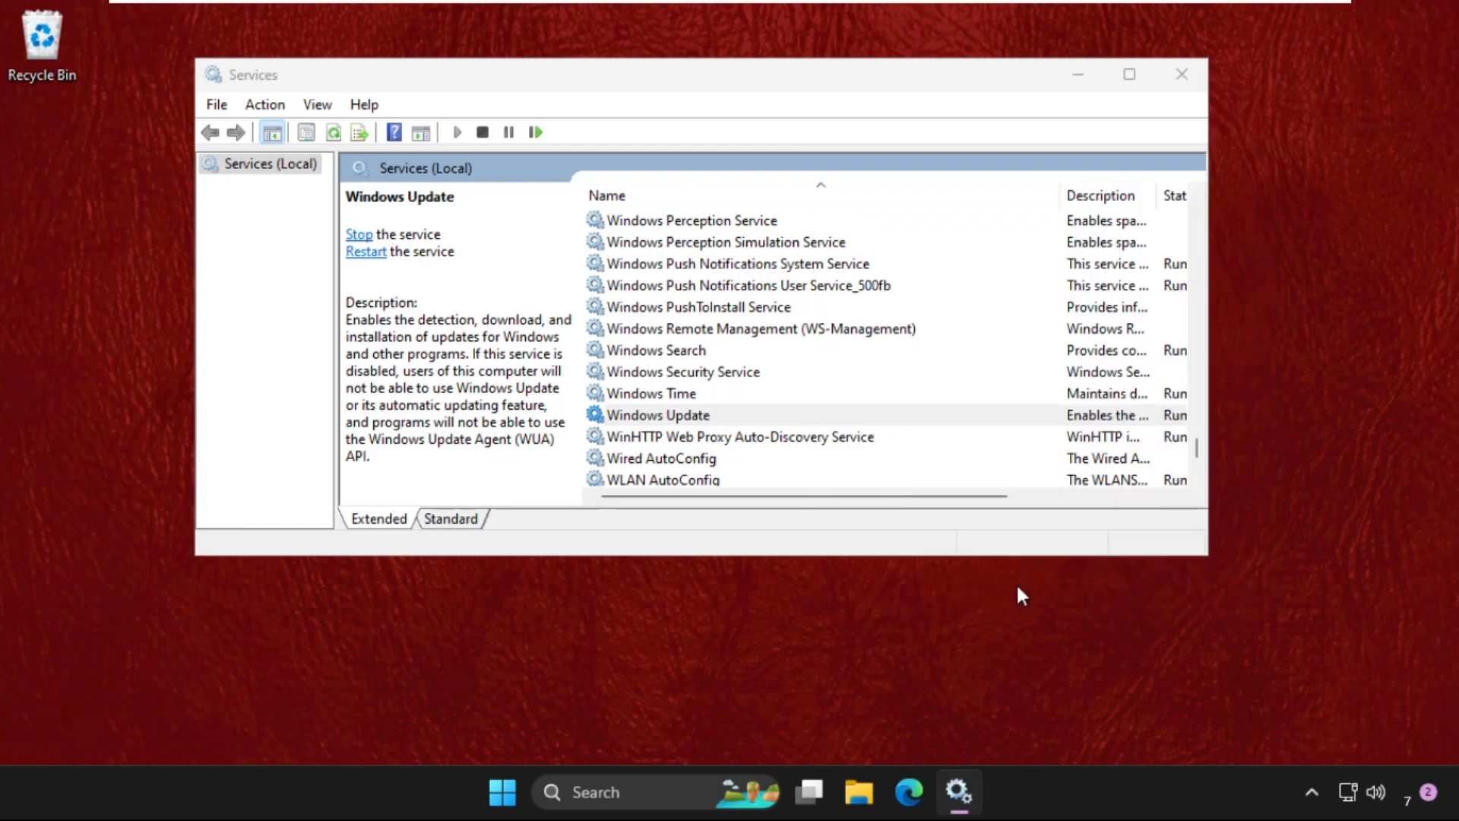
left_click(656, 350)
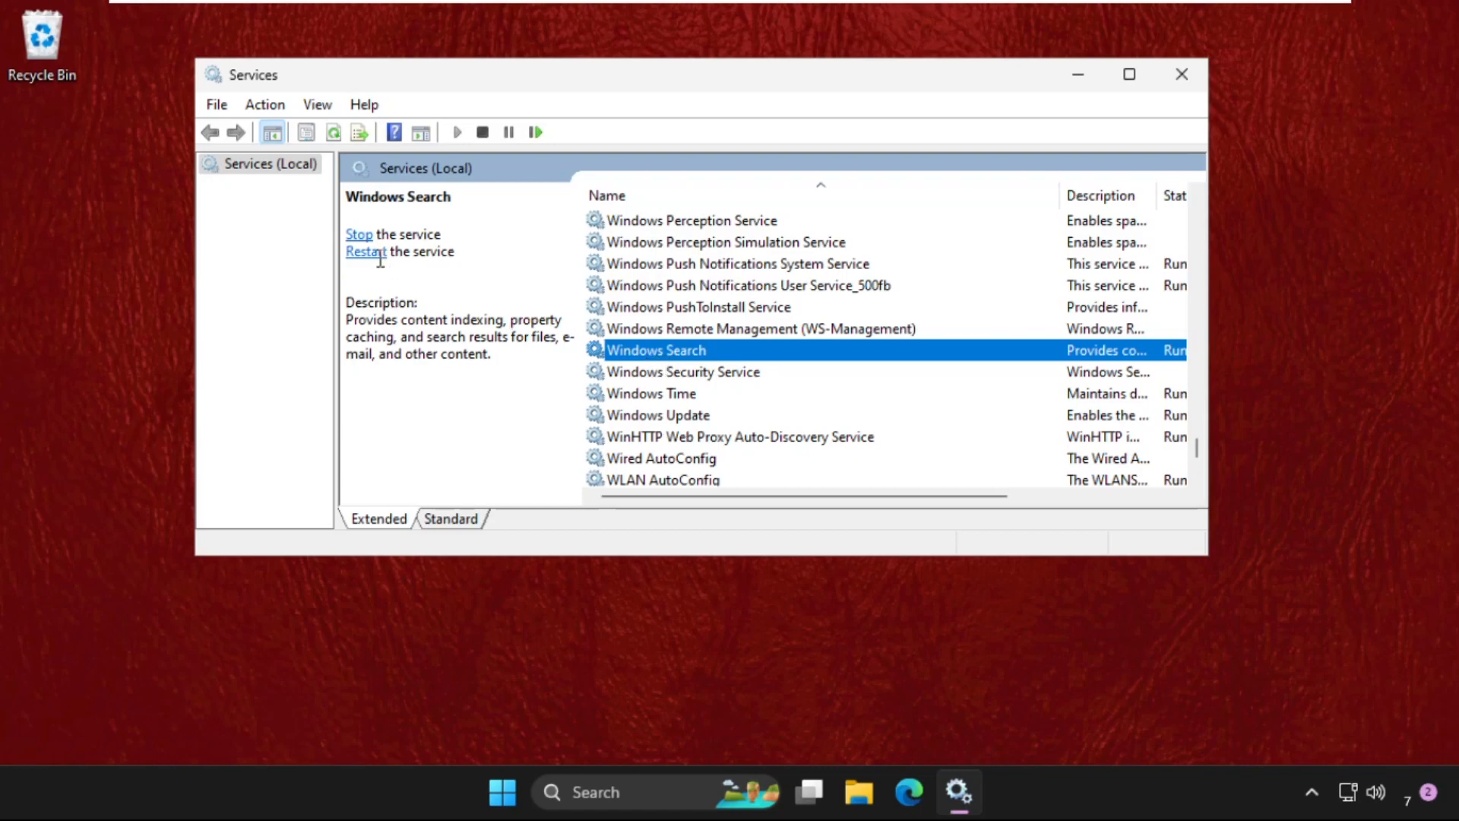
Step: Restart Windows Search via the Restart link, dismiss the progress window and close Services
left_click(358, 234)
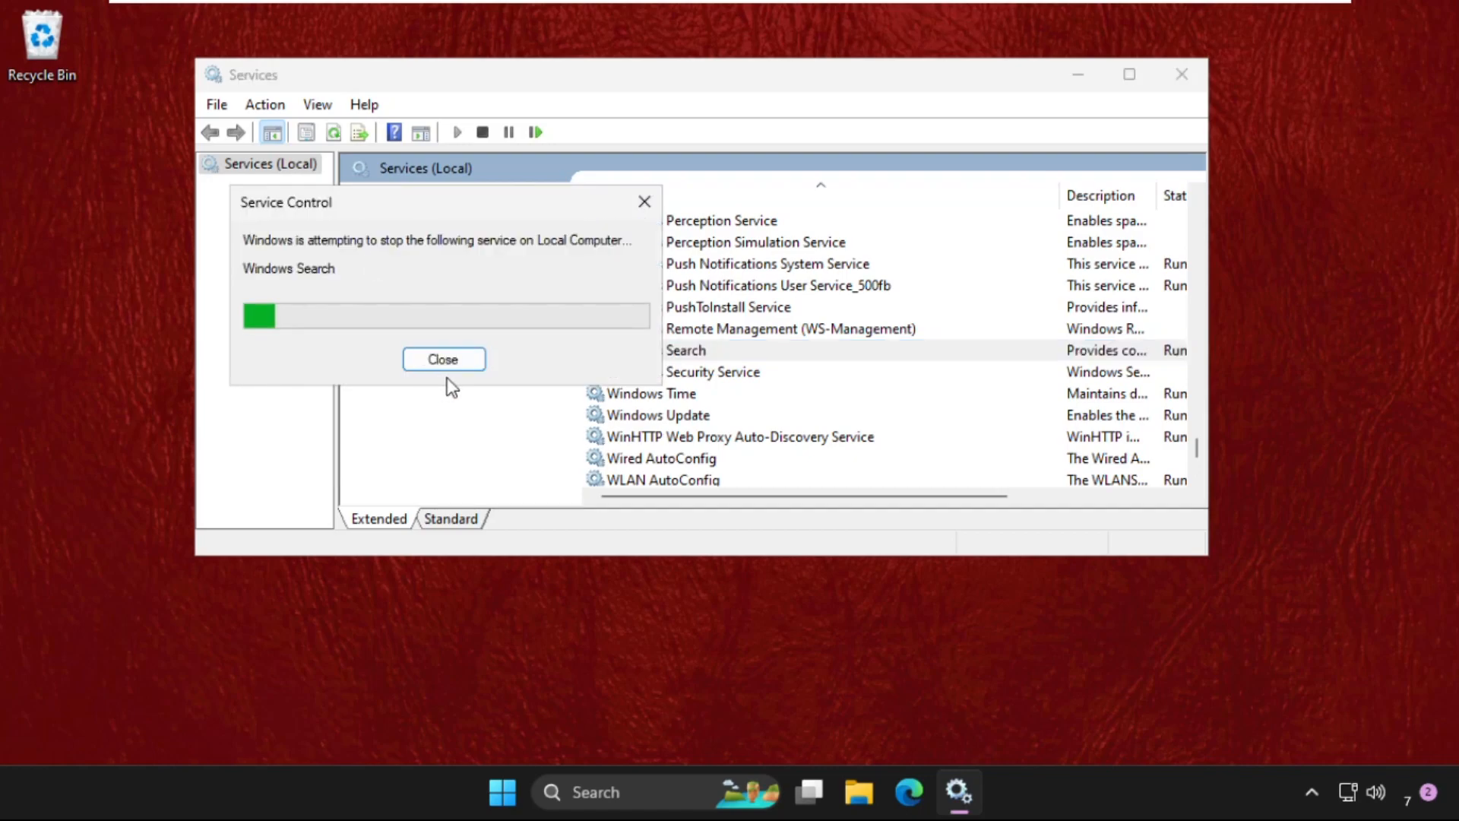
left_click(443, 359)
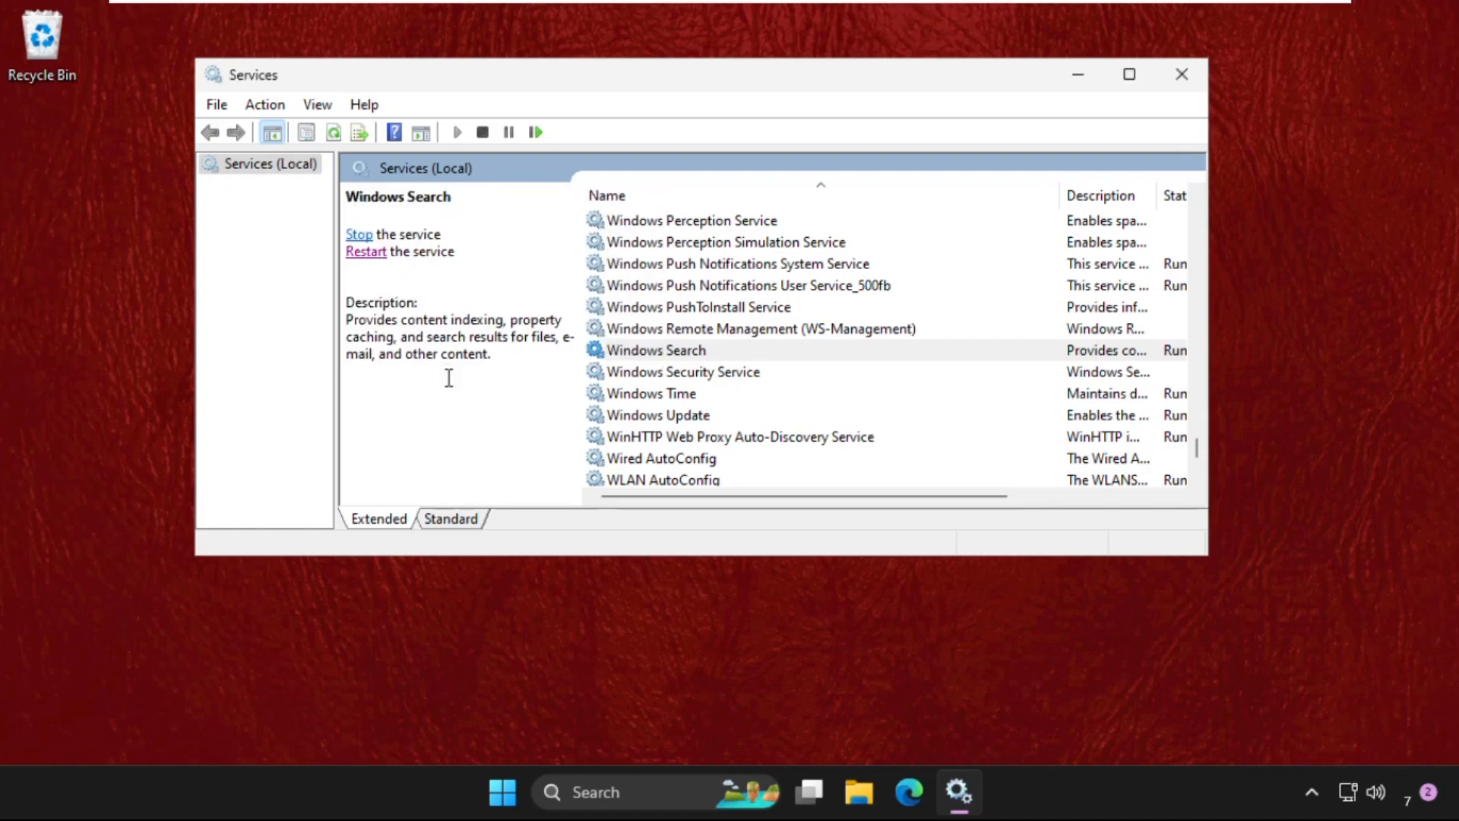
left_click(1182, 73)
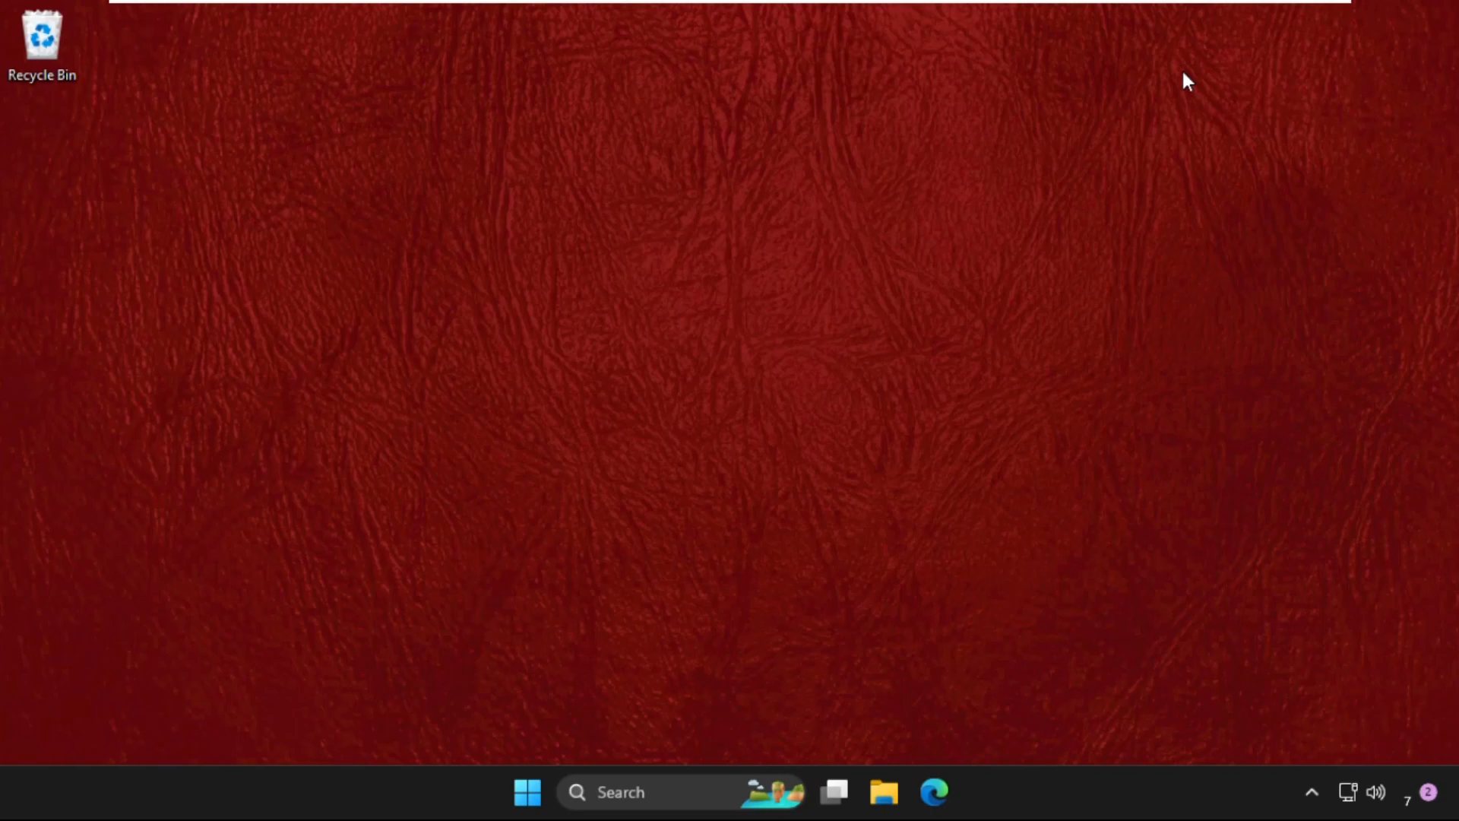
mouse_move(833, 345)
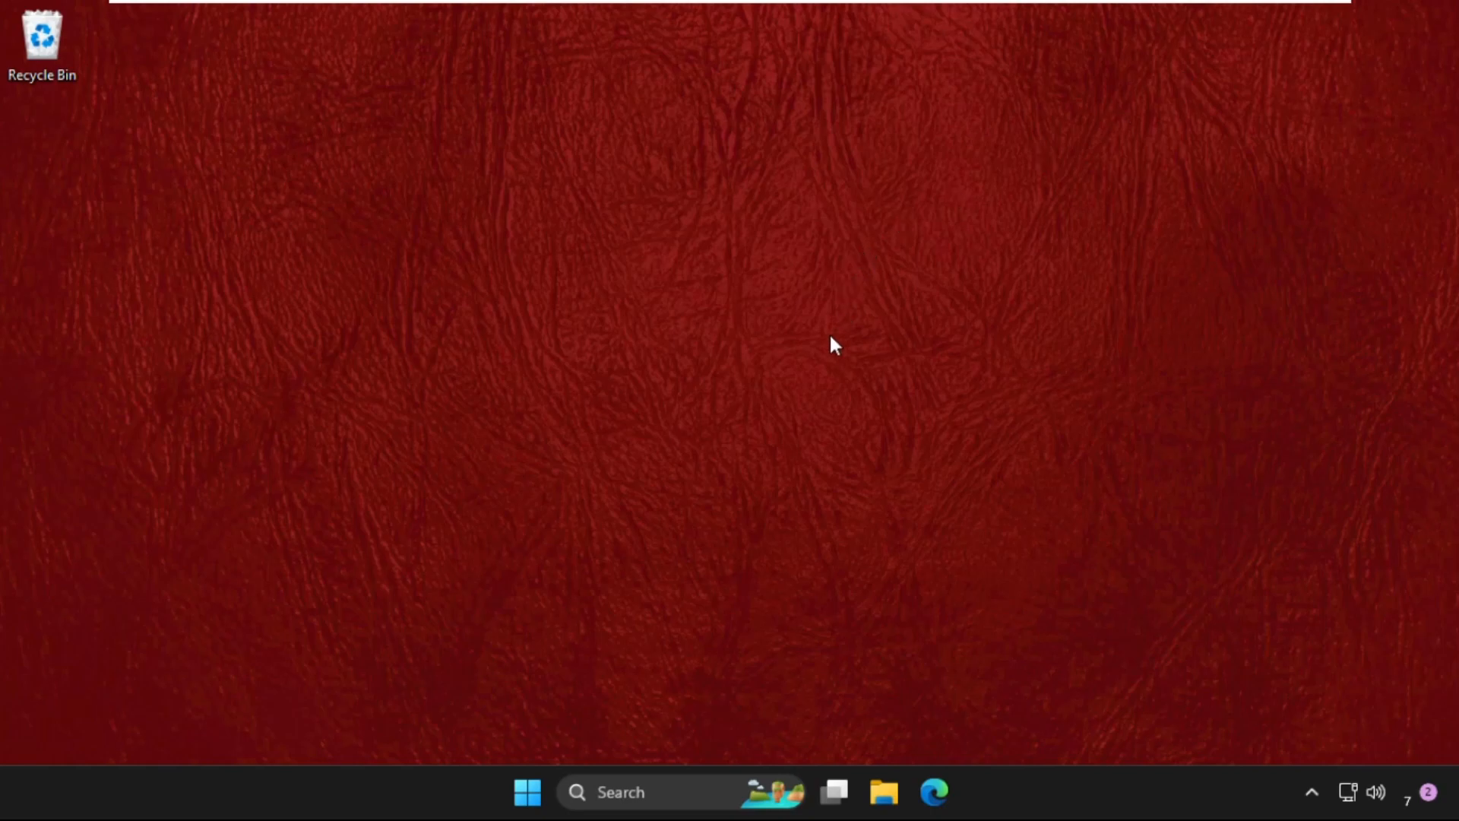